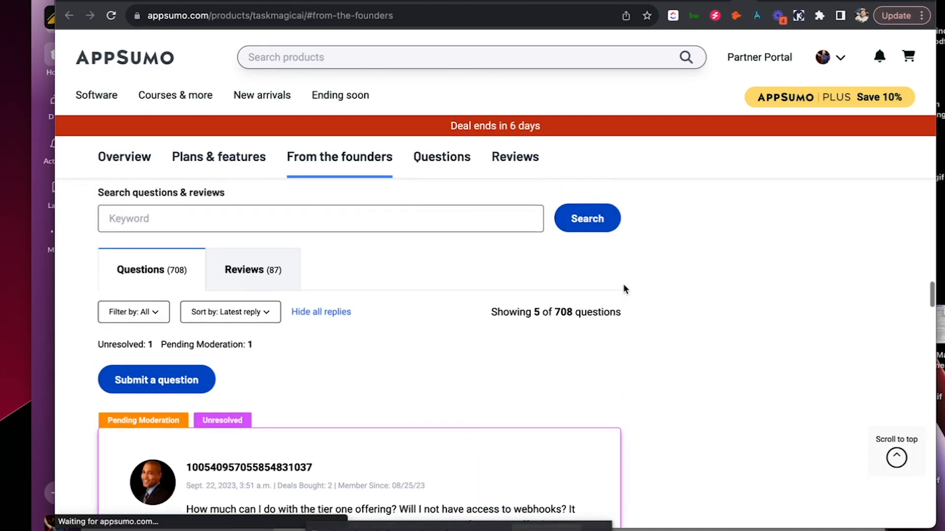
- Filter the TaskMagic questions and reviews by the keyword 'RTILA'
type("RTILA")
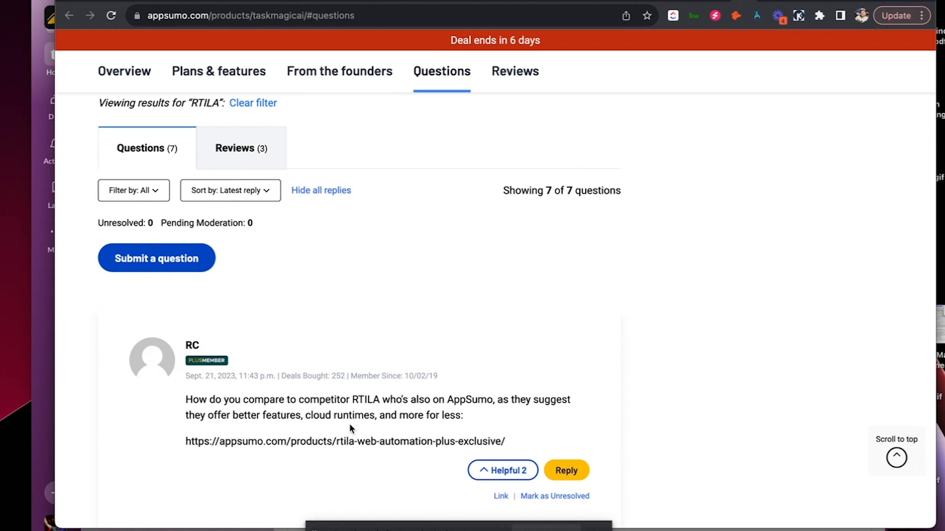
scroll("down", 3)
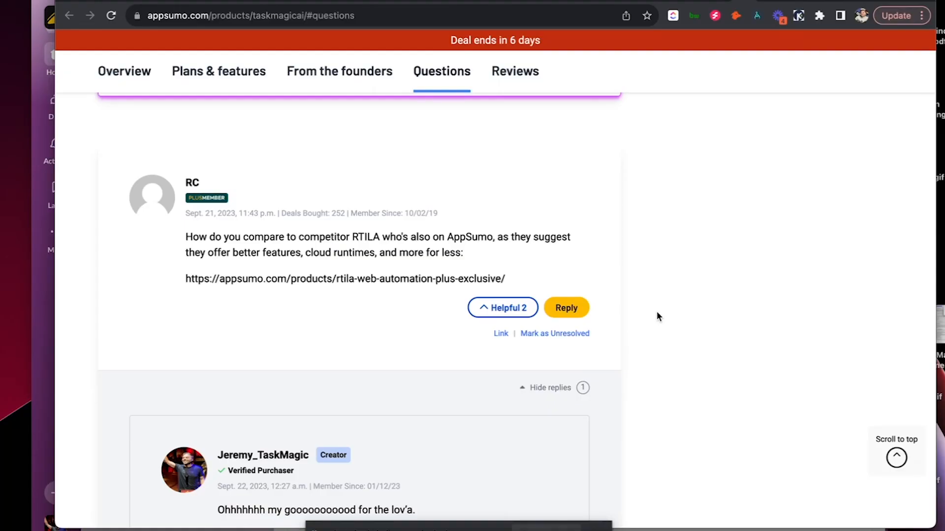
scroll("down", 3)
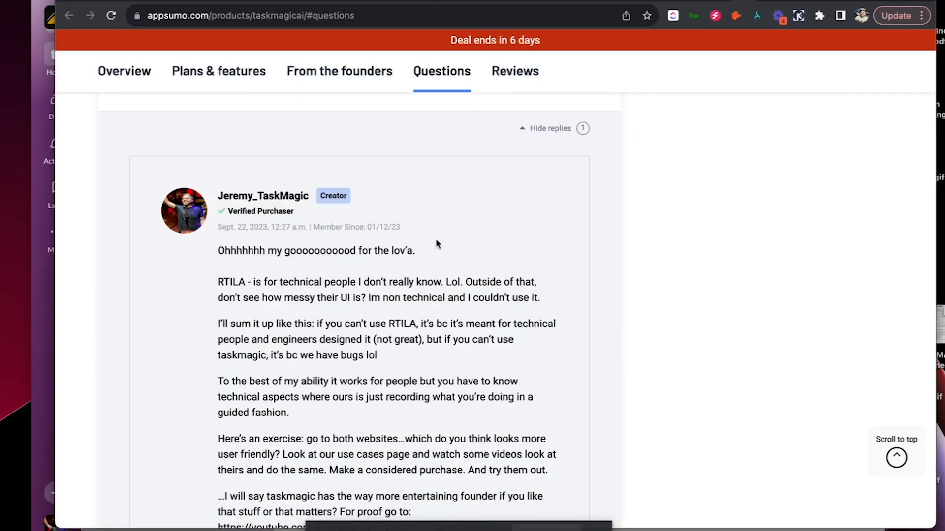
mouse_move(396, 249)
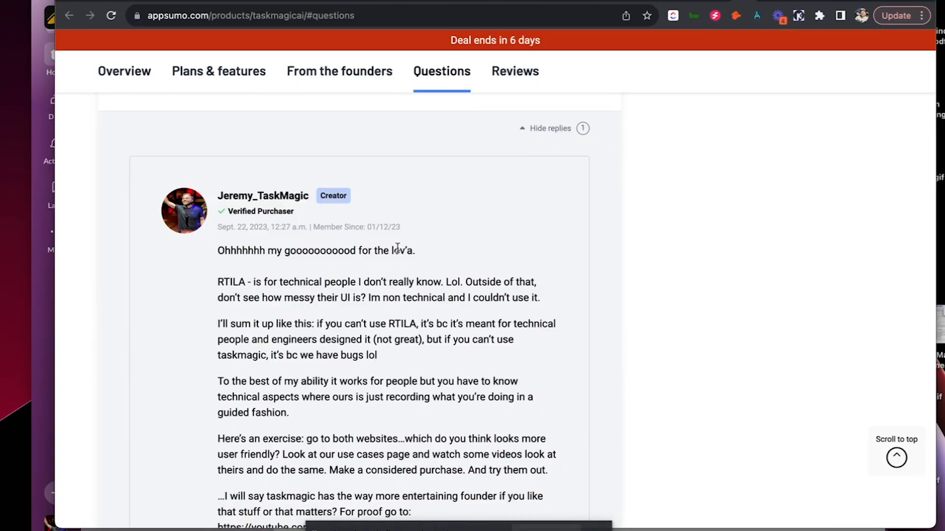
mouse_move(551, 262)
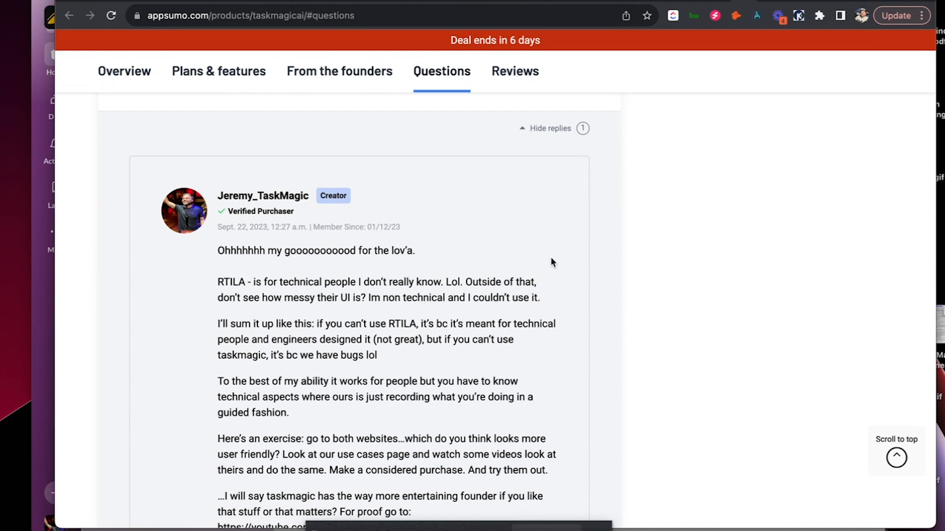
scroll("down", 3)
type("RTILA")
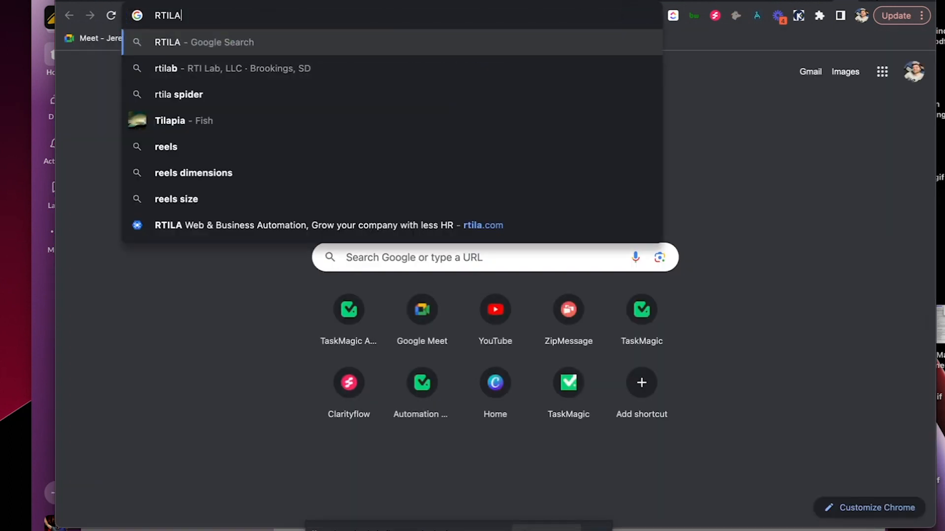
- Go to the rtila.com homepage from the address-bar suggestion
left_click(482, 224)
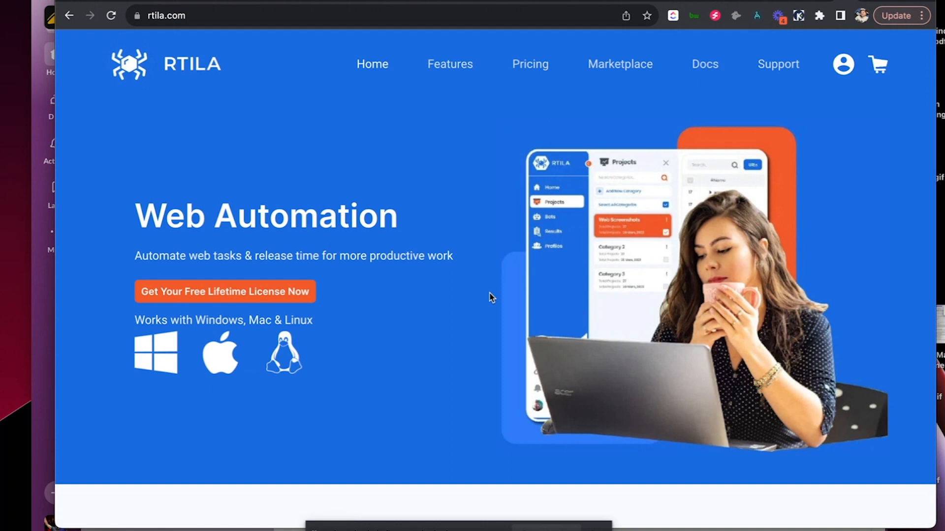
- Scroll the RTILA homepage down to its footer
scroll("down", 3)
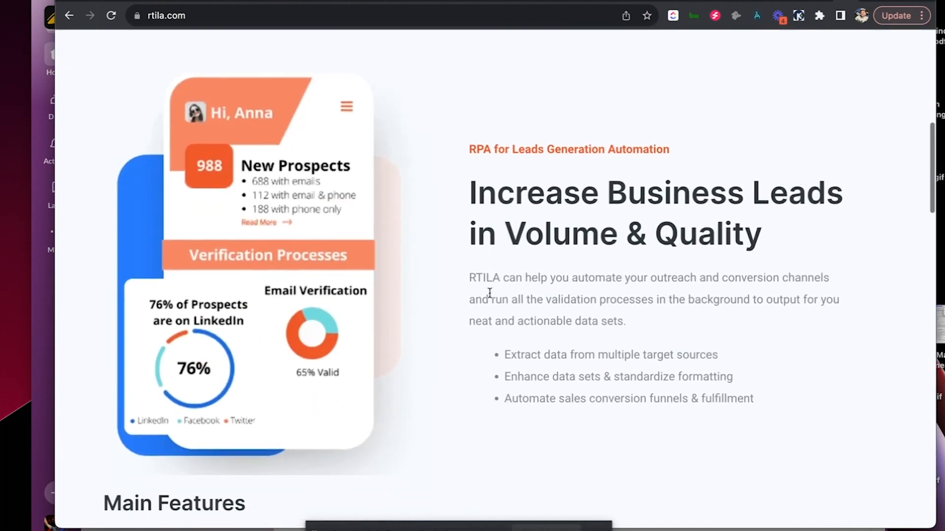
scroll("down", 3)
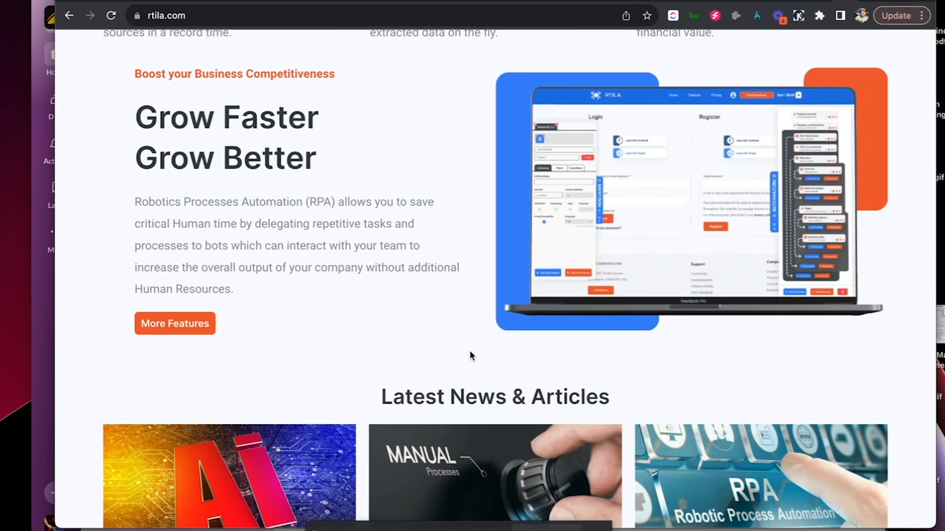
scroll("down", 3)
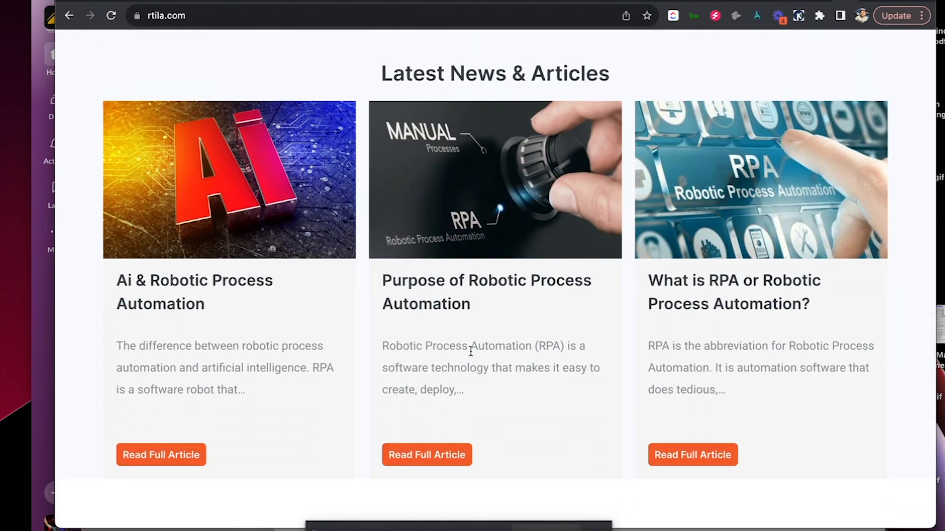
scroll("down", 3)
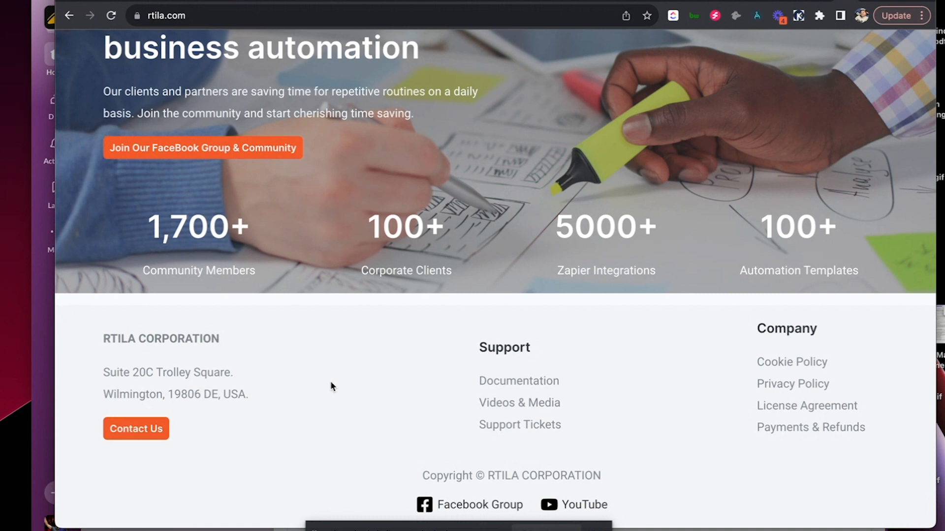
mouse_move(880, 80)
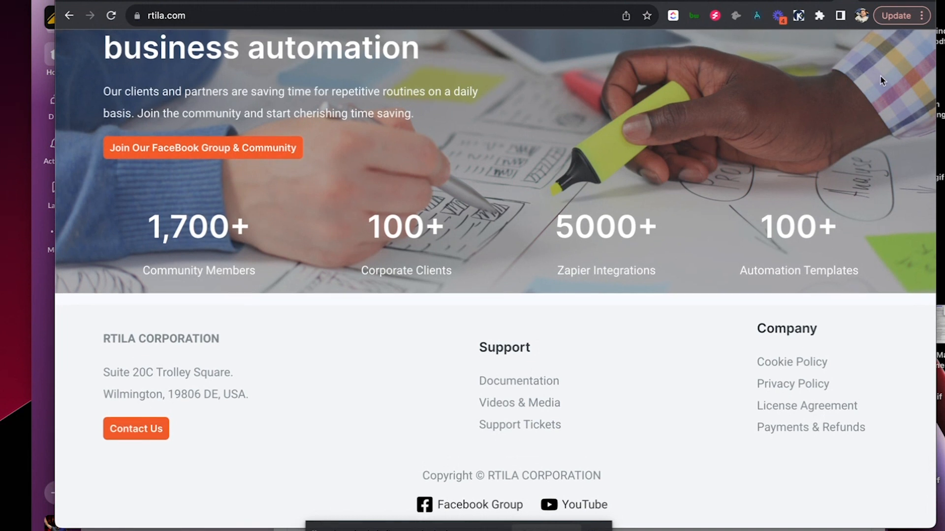
- Navigate to taskmagic.com from the address bar
type("taskmagic.com")
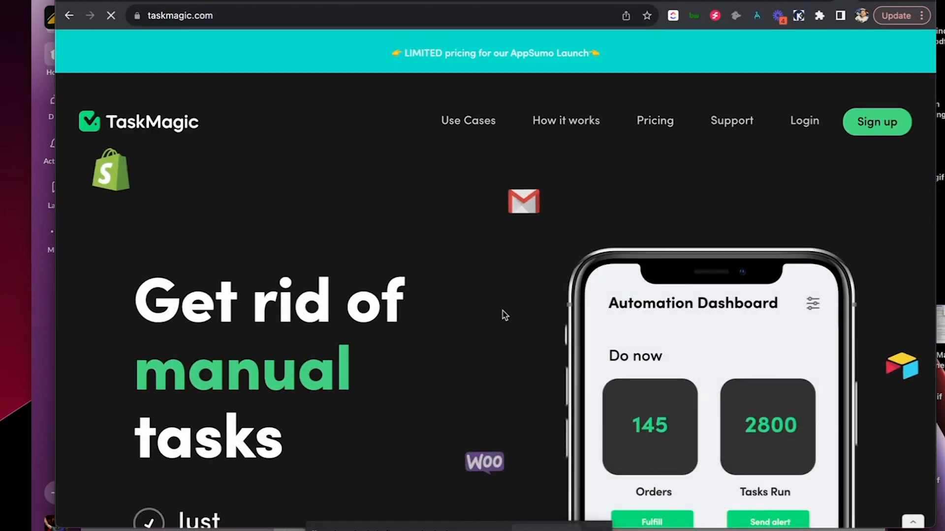
- Scroll the TaskMagic homepage and reveal the how-it-works promo video
scroll("down", 3)
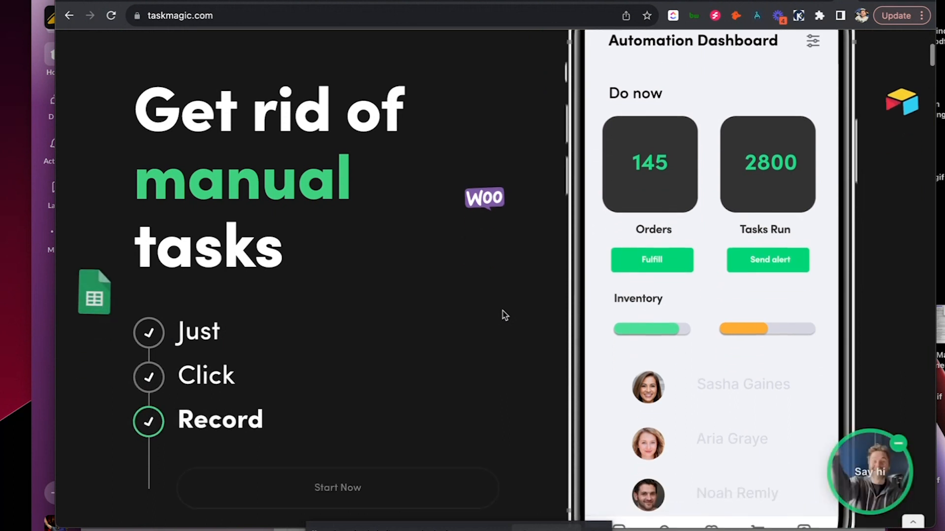
scroll("down", 3)
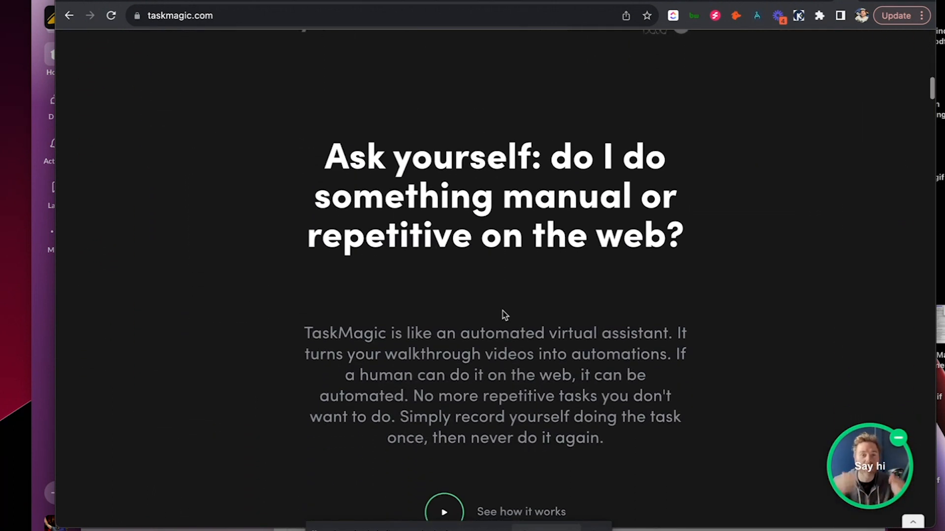
scroll("down", 3)
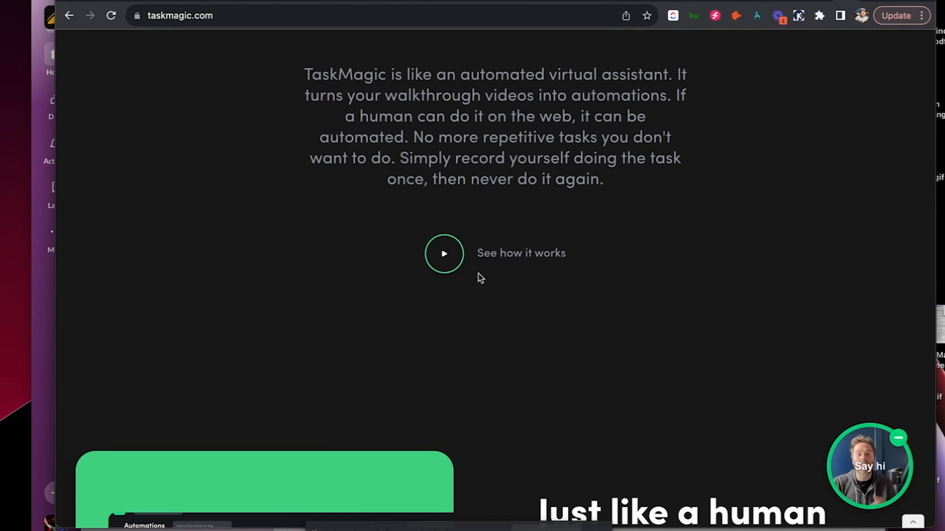
left_click(444, 253)
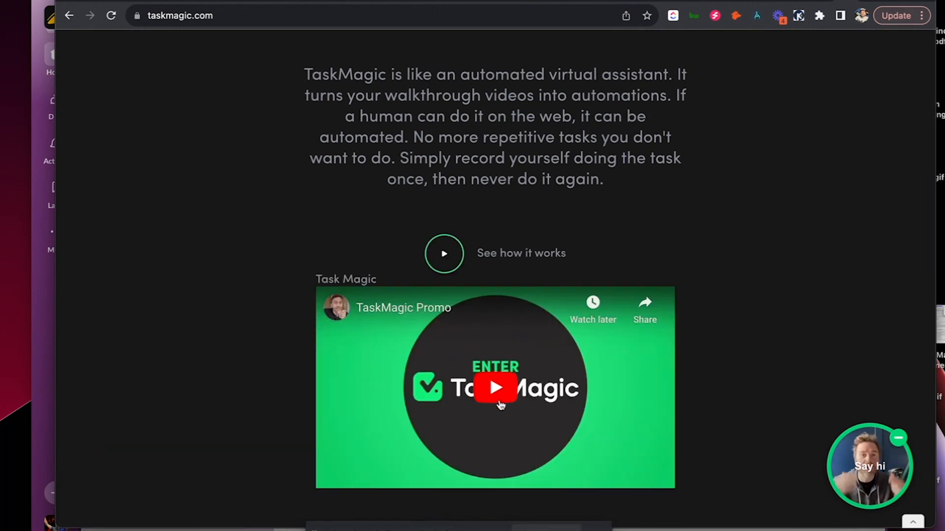
- Continue down the feature sections to the 'Don't know what to automate?' demo video
scroll("down", 3)
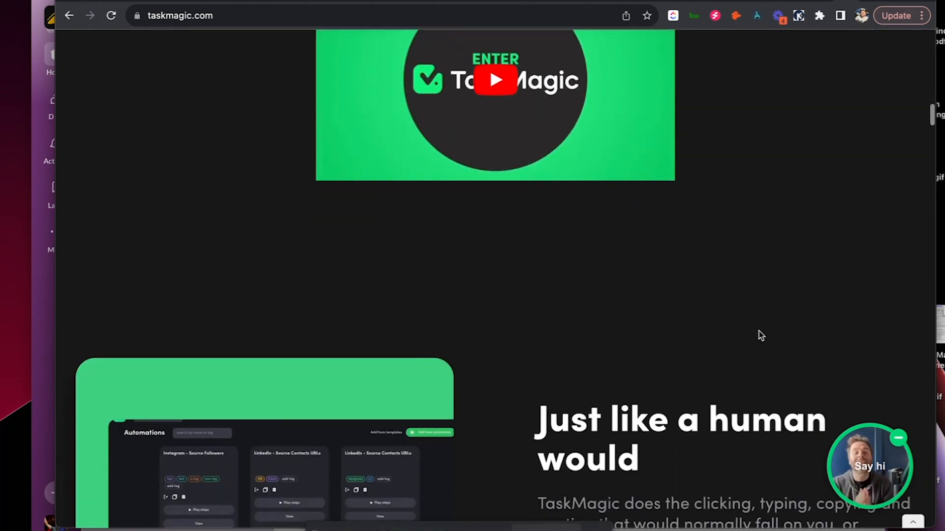
scroll("down", 3)
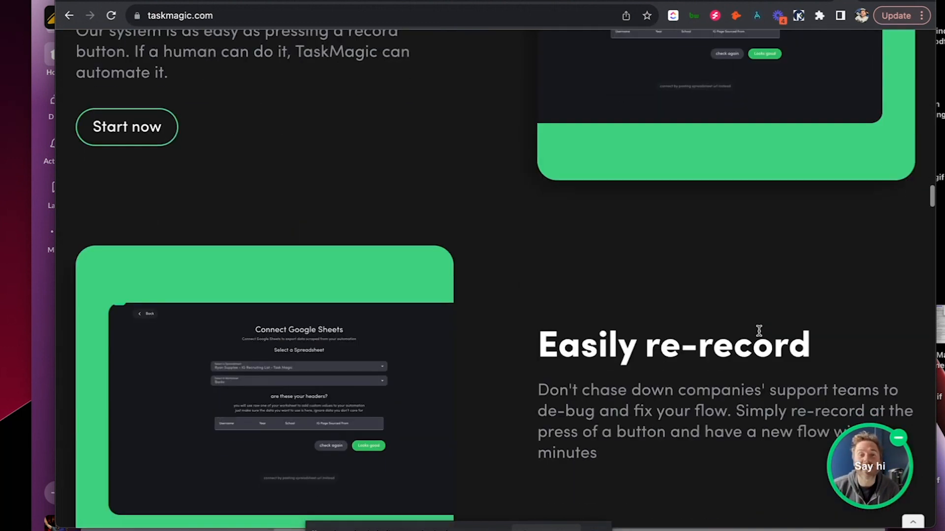
scroll("down", 3)
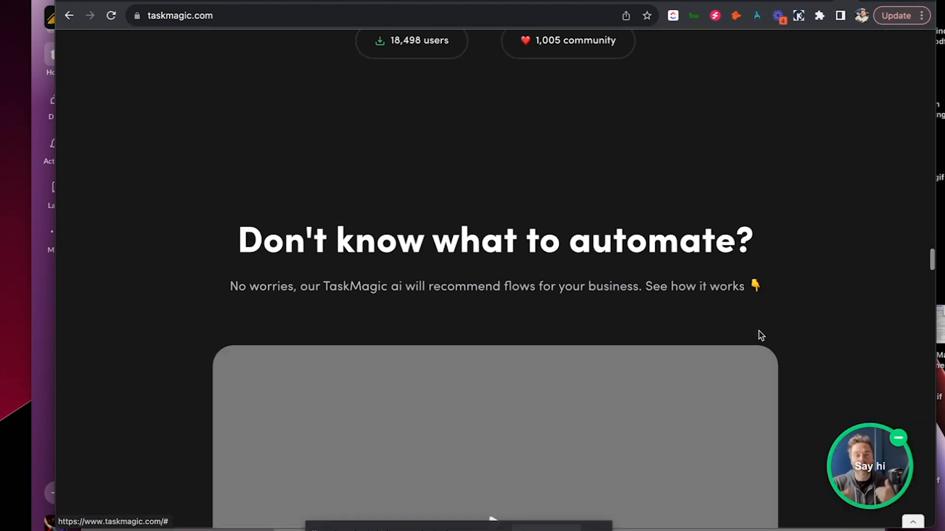
scroll("down", 3)
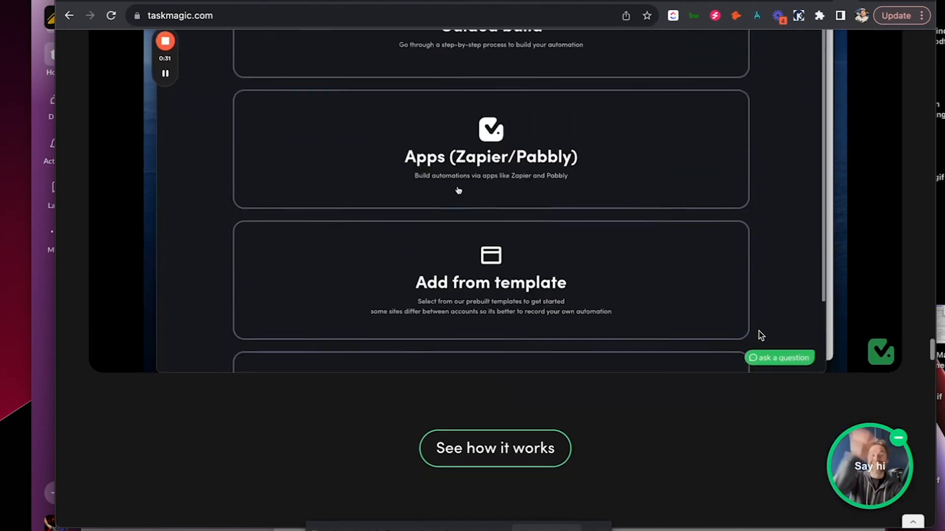
scroll("down", 3)
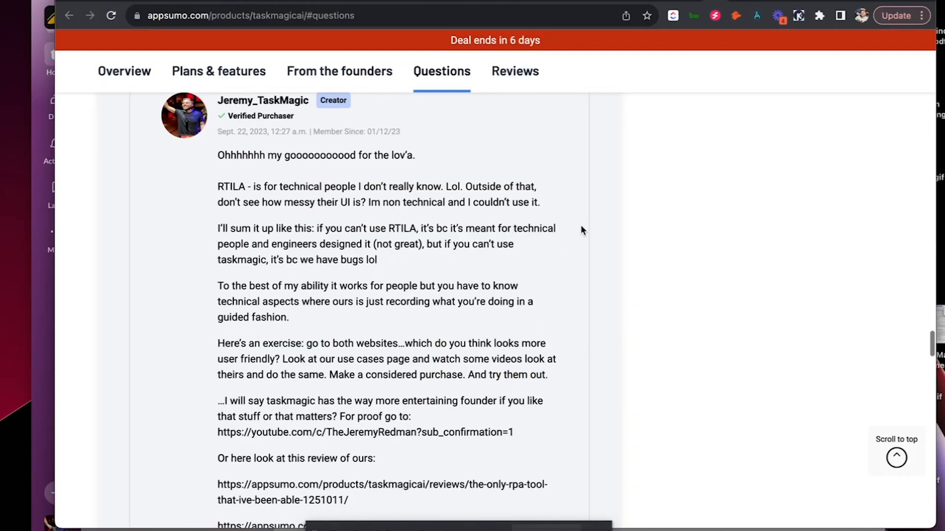
- Scroll through Jeremy_TaskMagic's RTILA comparison reply to its review URLs
scroll("down", 3)
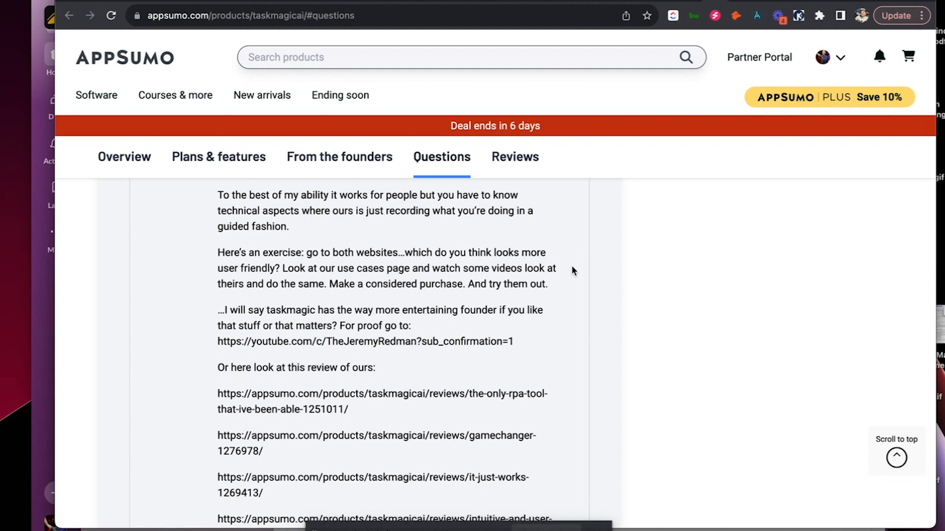
scroll("down", 3)
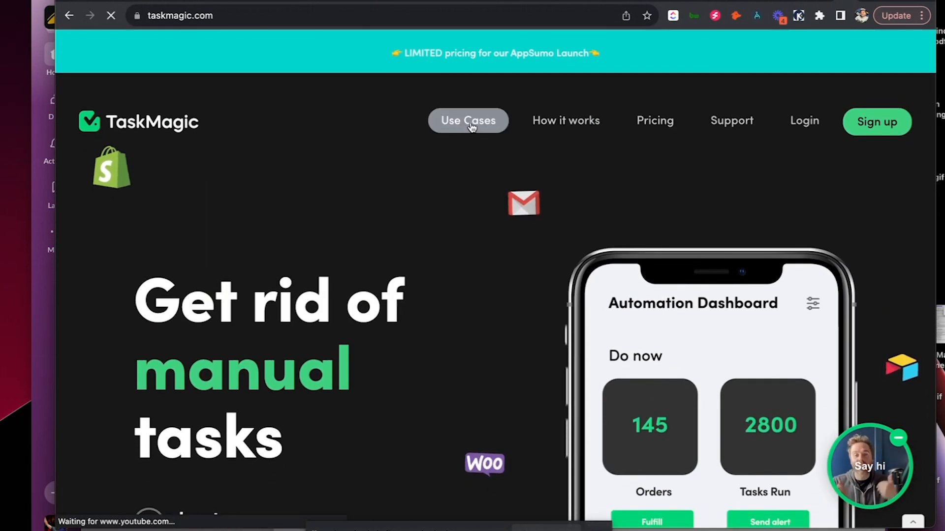
- Browse the TaskMagic Use Cases page down to 'Automate No code sites (bubble)'
left_click(468, 120)
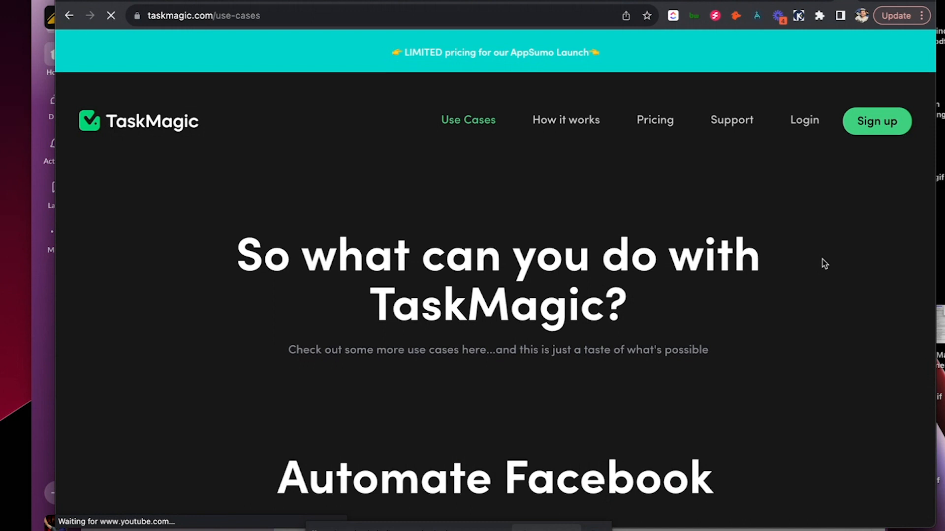
scroll("down", 3)
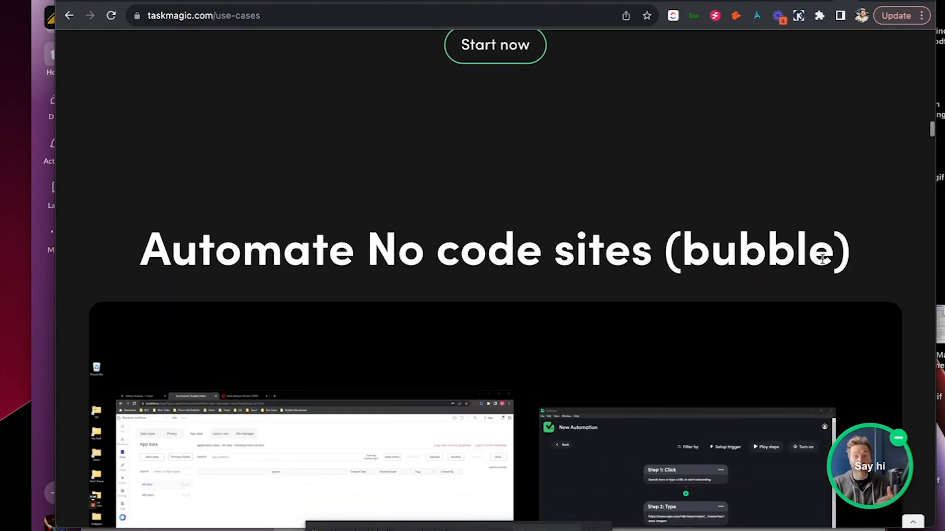
scroll("down", 3)
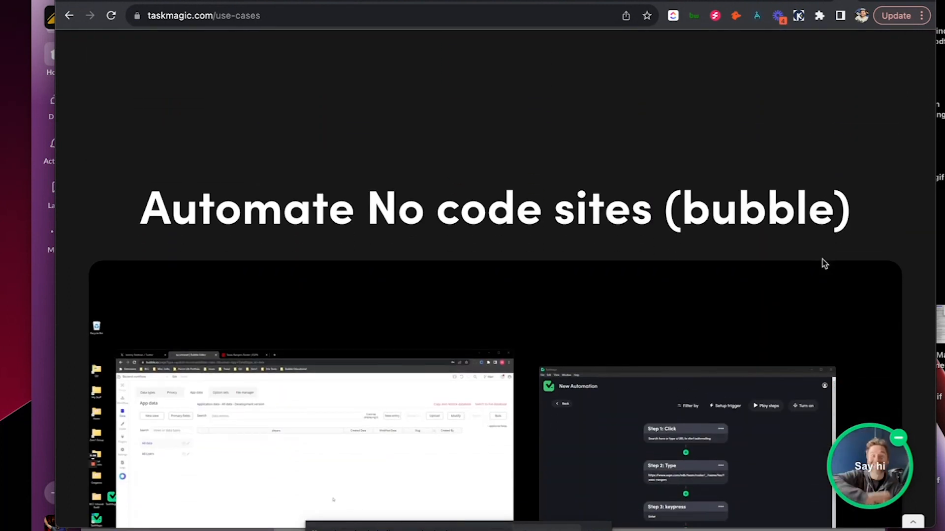
scroll("down", 3)
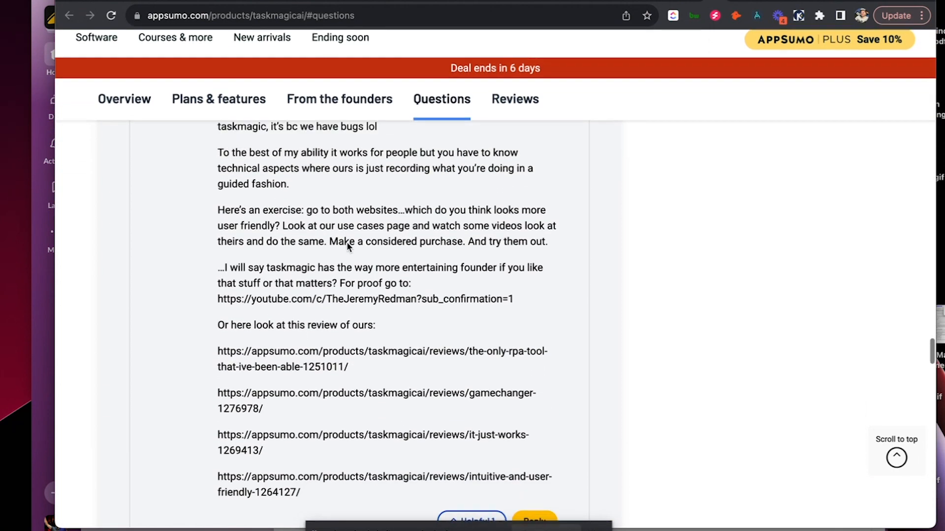
- Scroll the AppSumo answer to the creator's review link list
scroll("down", 3)
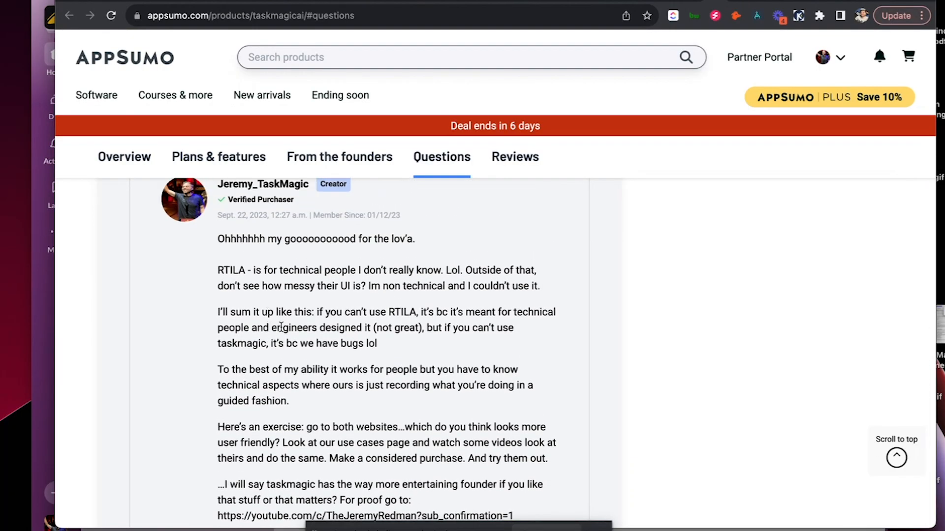
- Return to the top of the reply and select the word 'RTILA'
scroll("down", 3)
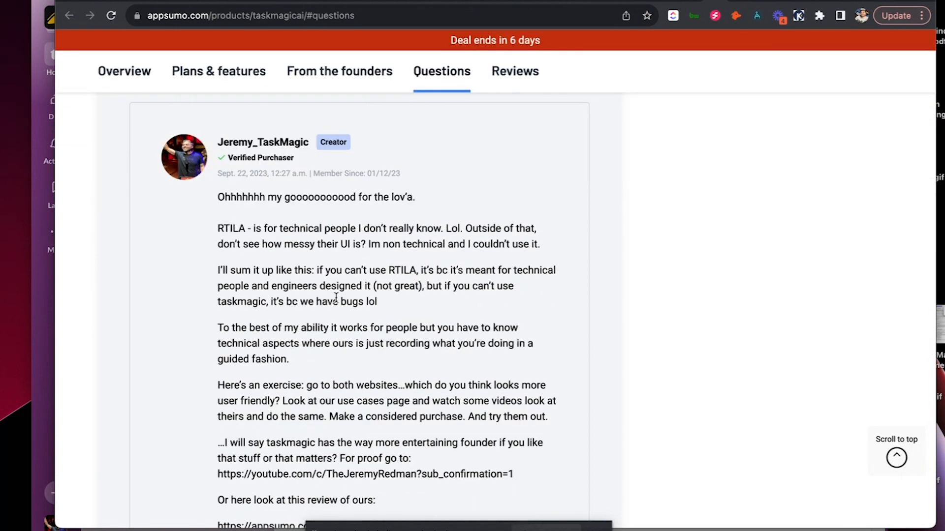
double_click(398, 270)
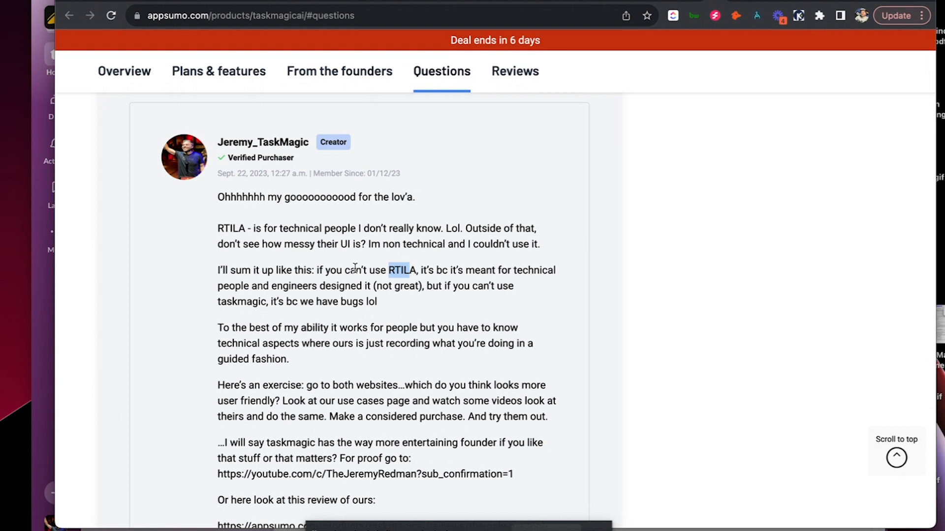
mouse_move(354, 297)
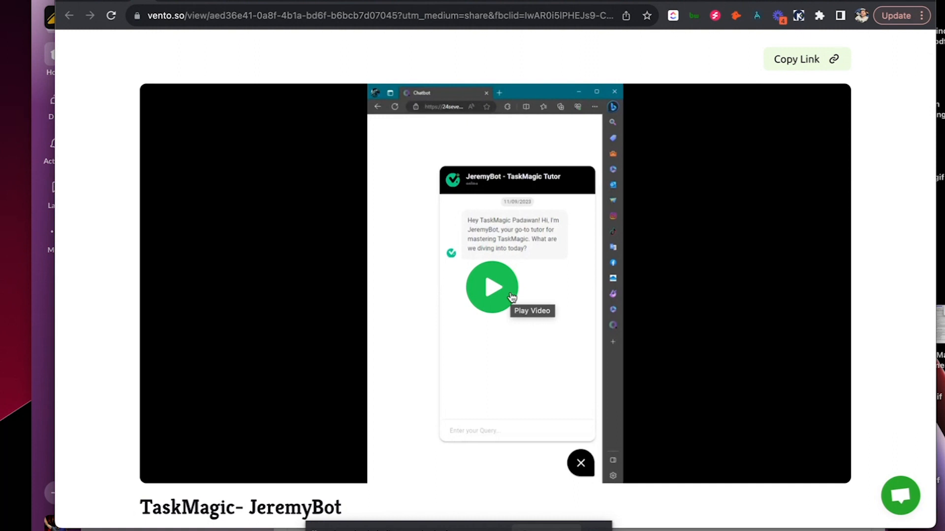
- Play the 'TaskMagic- JeremyBot' Vento video, then pause it
left_click(492, 288)
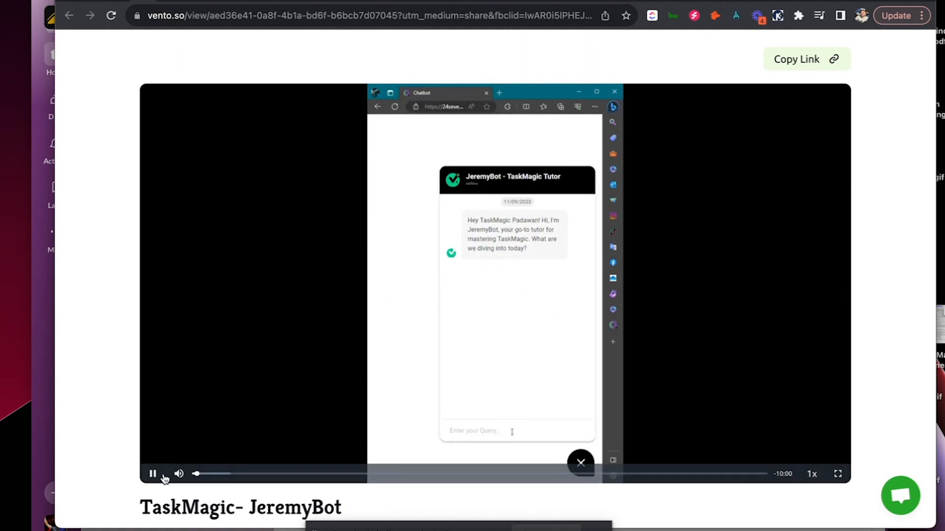
left_click(153, 473)
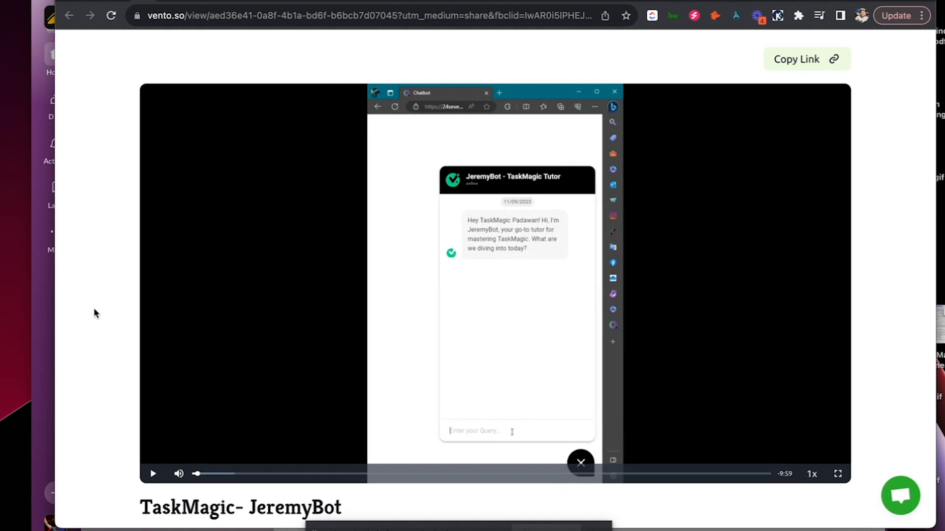